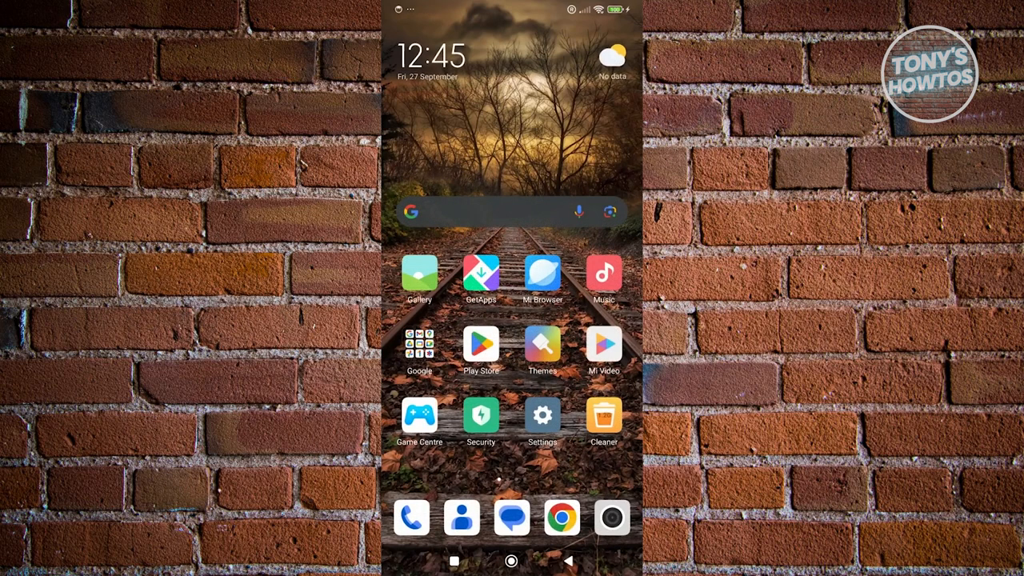
Launch Google Contacts and go to Organise, scrolled to the This device options.
{"action": "left_click", "coordinate": [461, 516]}
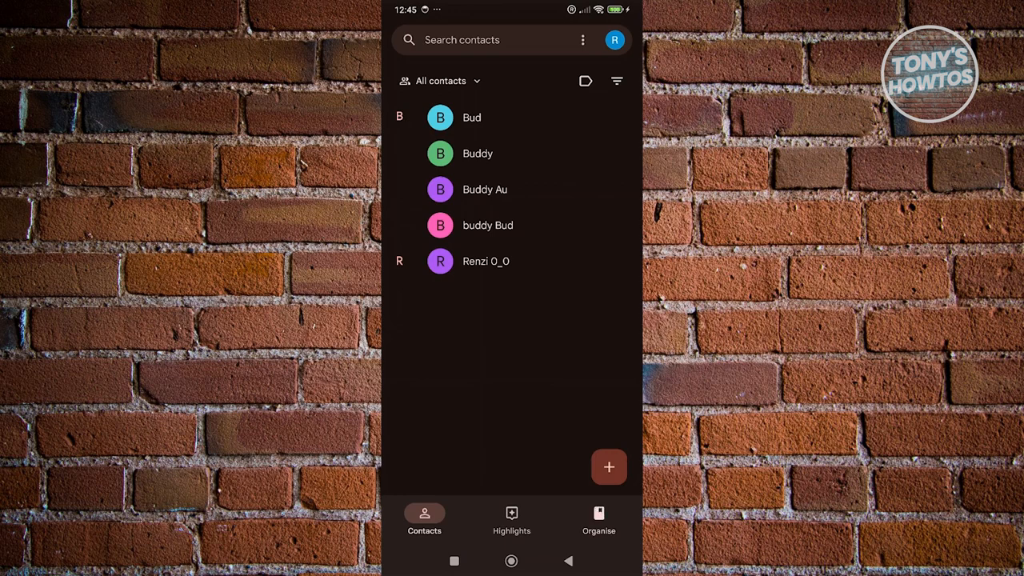
{"action": "left_click", "coordinate": [598, 518]}
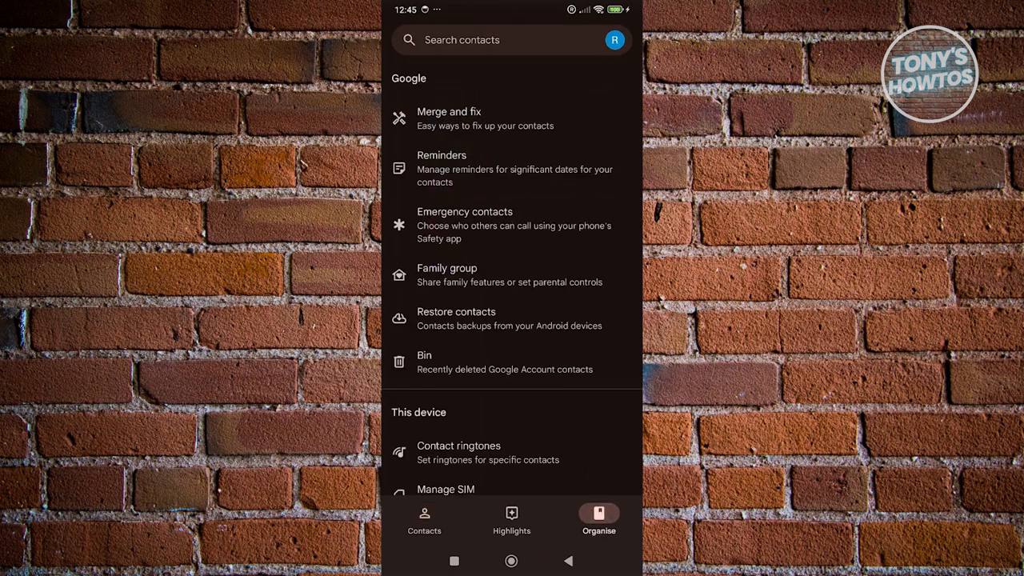
{"action": "scroll", "scroll_direction": "down", "scroll_amount": 3}
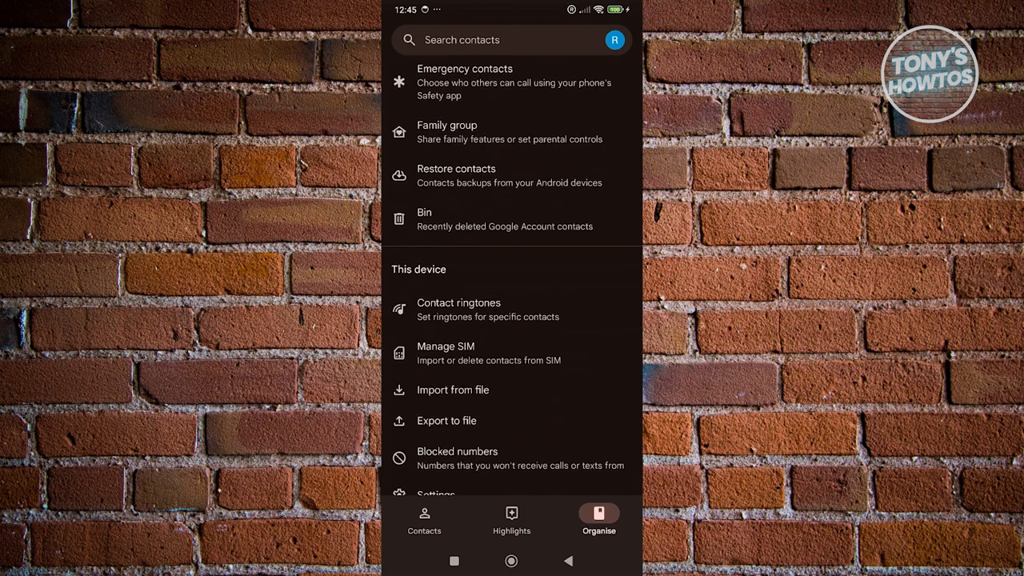
Enter Manage SIM and mark the Renzi O_O contact to be saved to Device.
{"action": "left_click", "coordinate": [445, 354]}
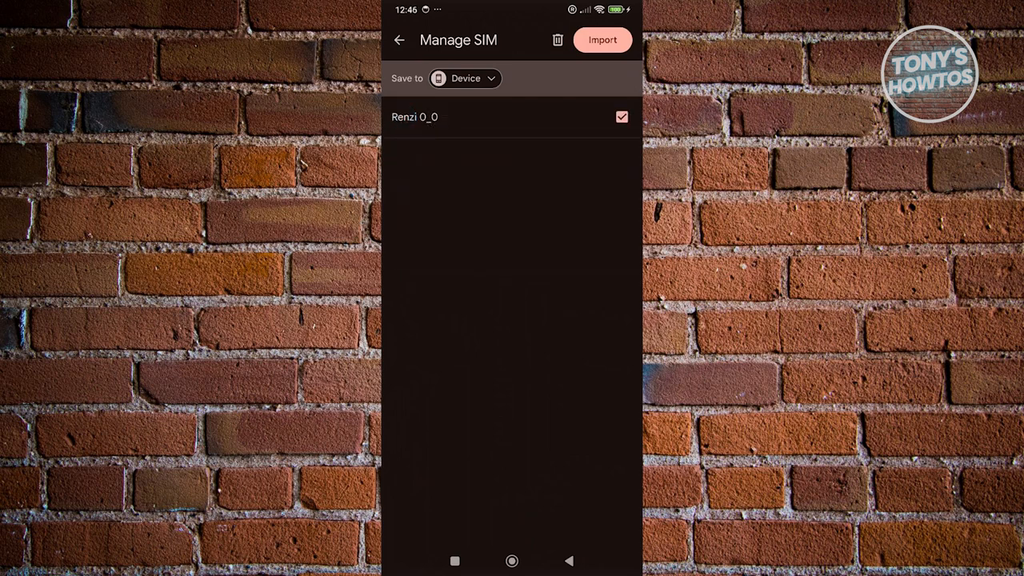
Import the checked SIM contact to the device, declining sync and keeping backup off.
{"action": "left_click", "coordinate": [602, 39]}
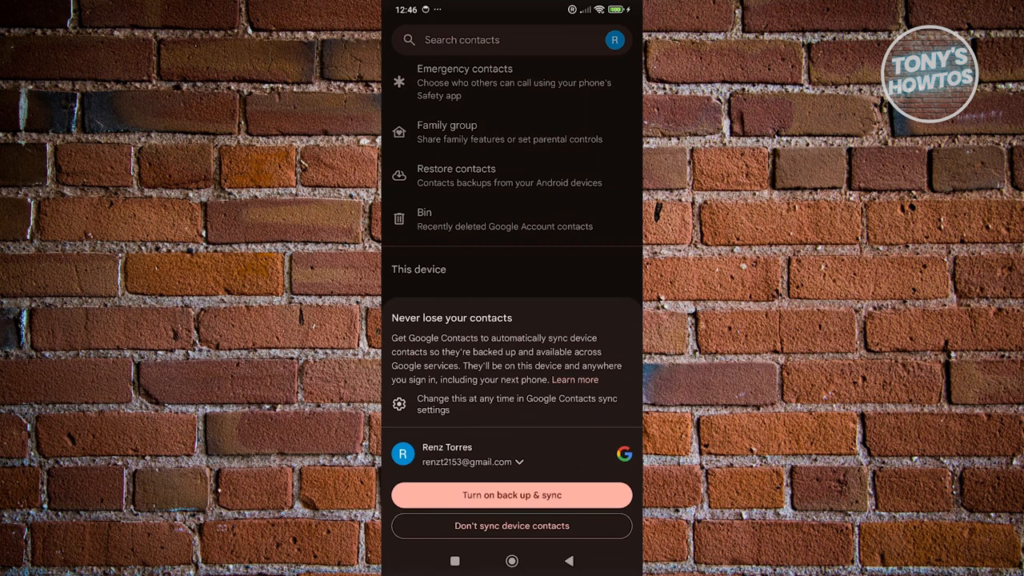
{"action": "left_click", "coordinate": [512, 524]}
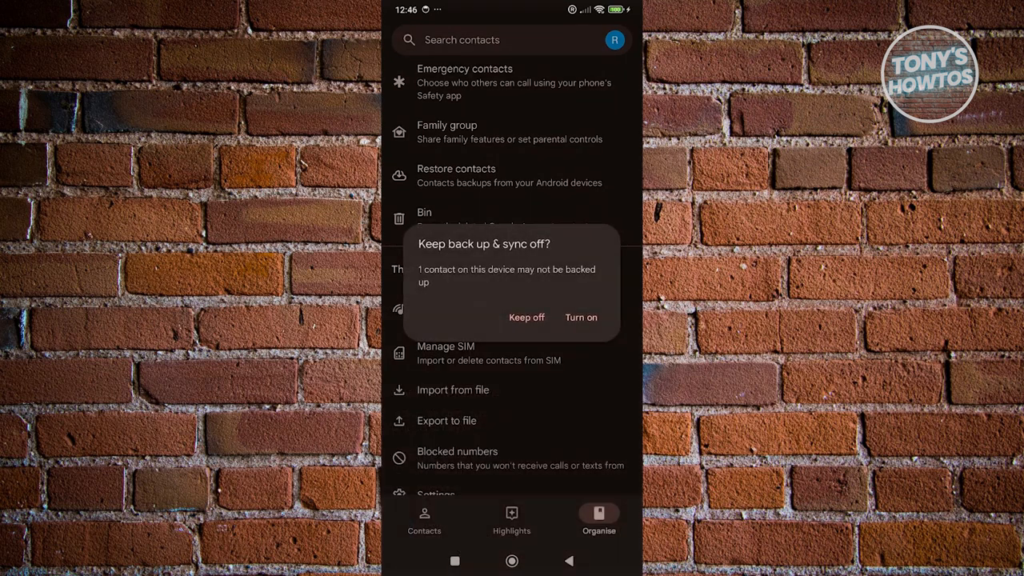
{"action": "left_click", "coordinate": [526, 317]}
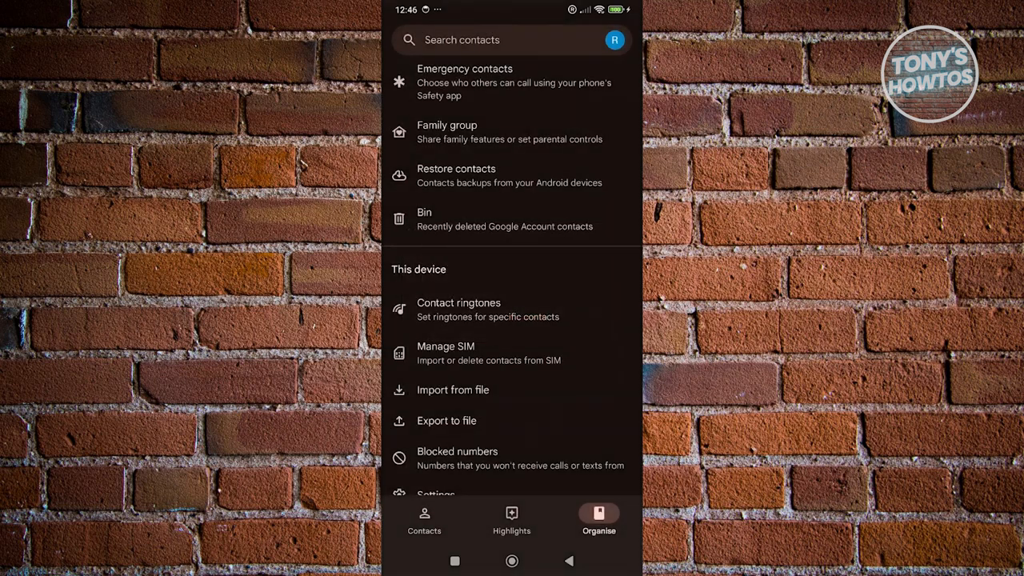
Check the contact list shows Renzi O_O twice, then verify Manage SIM lists no contacts.
{"action": "left_click", "coordinate": [424, 520]}
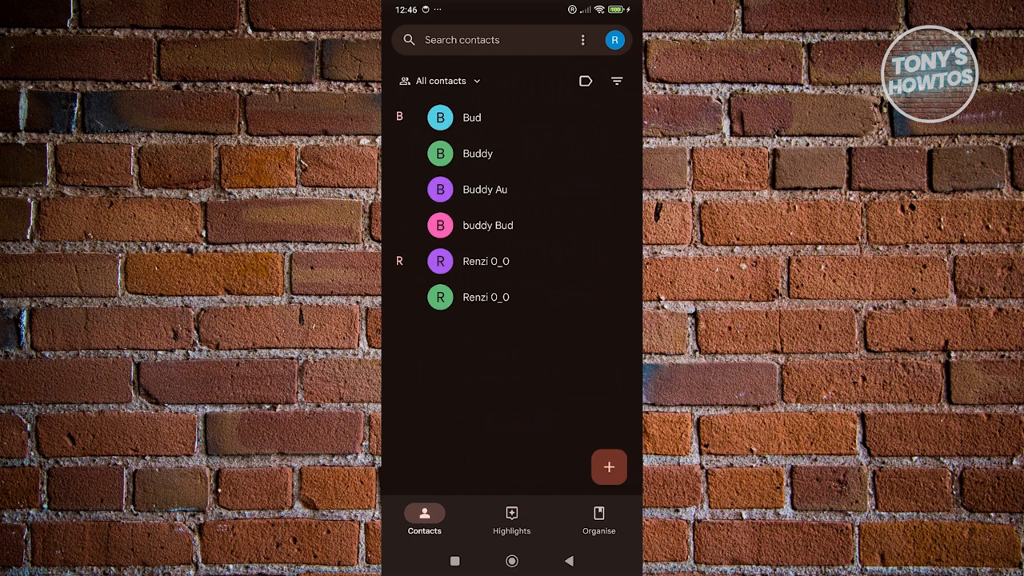
{"action": "left_click", "coordinate": [598, 519]}
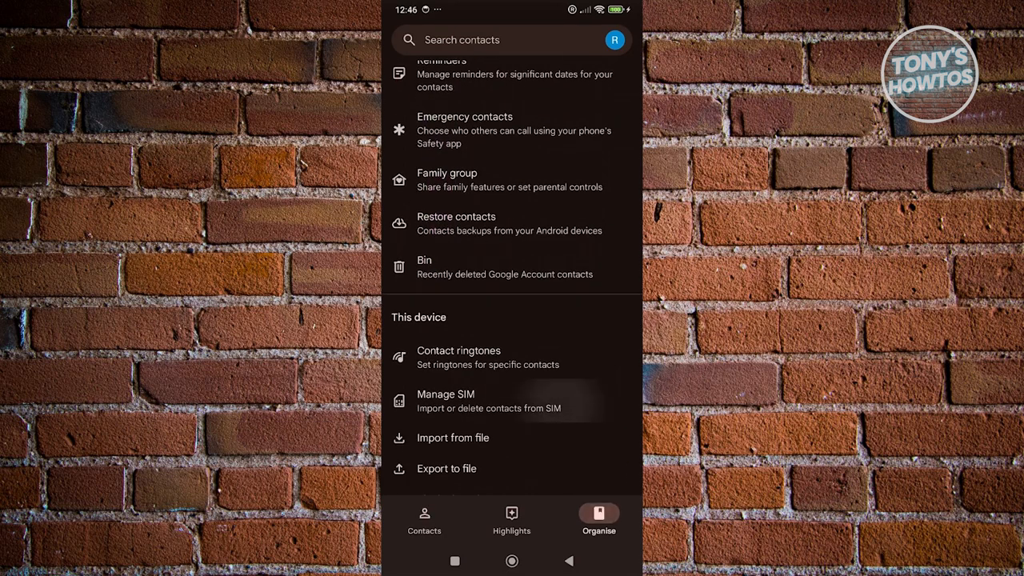
{"action": "left_click", "coordinate": [444, 400]}
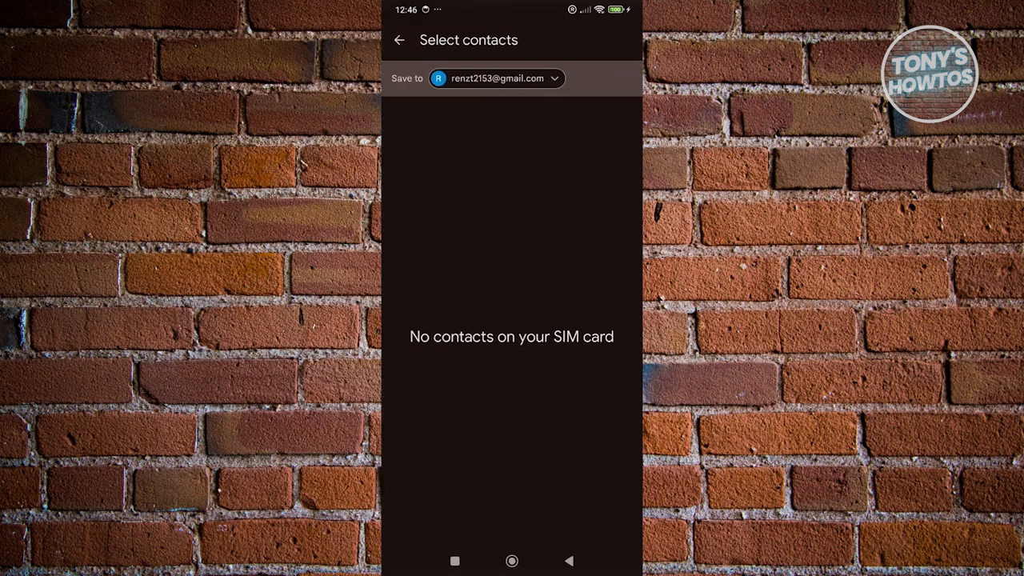